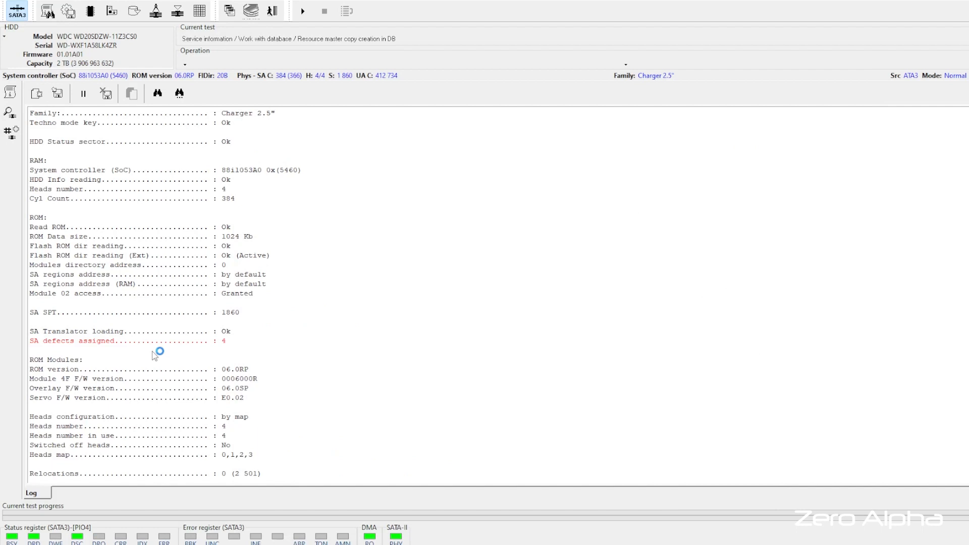
mouse_move(139, 325)
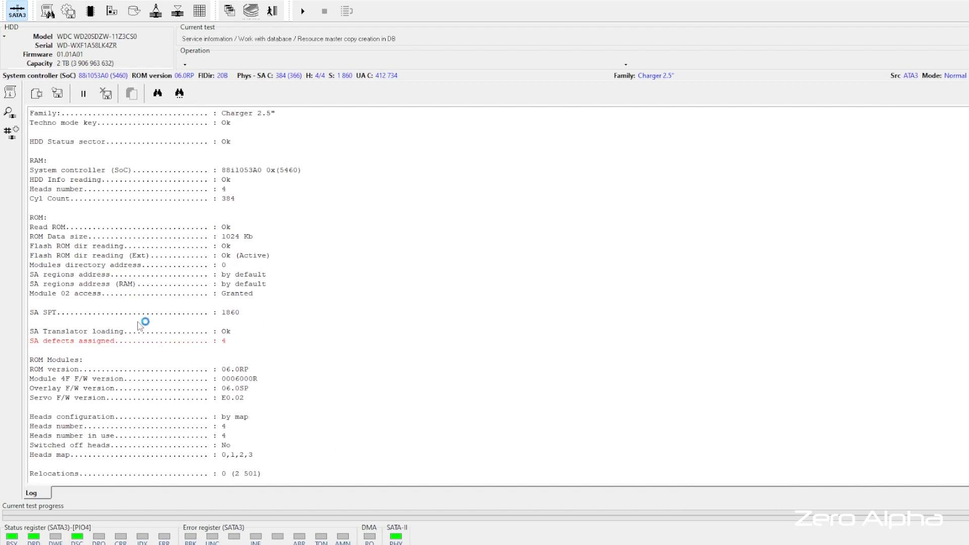
mouse_move(245, 342)
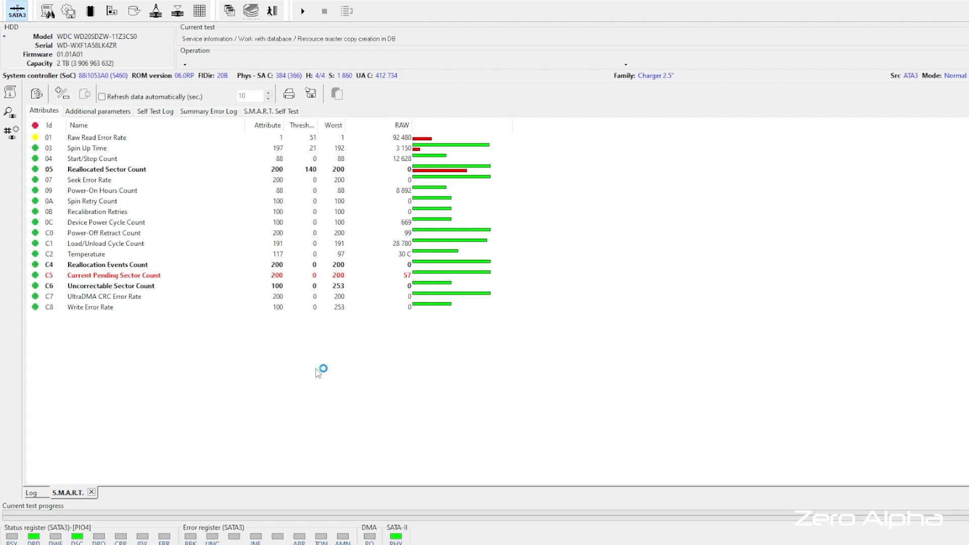
Select the C5 Current Pending Sector Count attribute row.
left_click(114, 275)
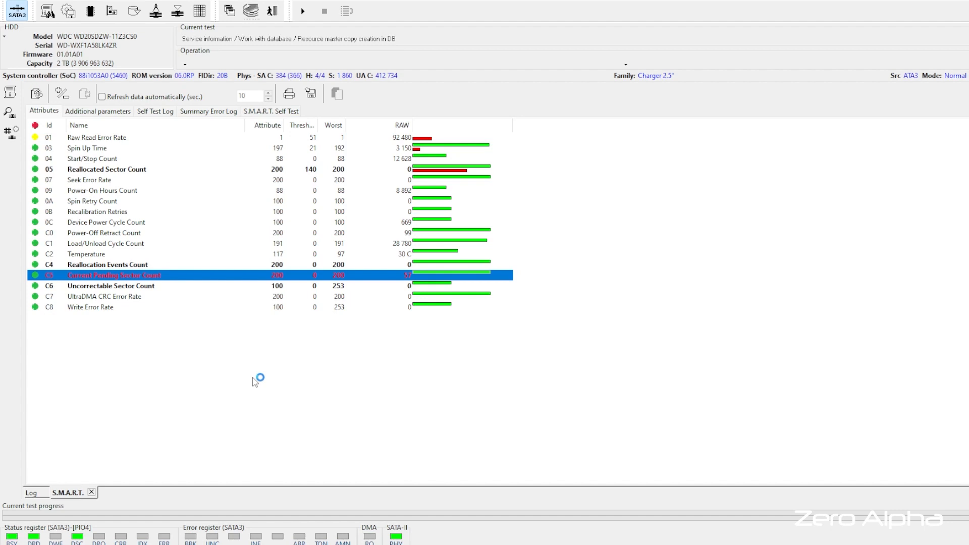
mouse_move(172, 198)
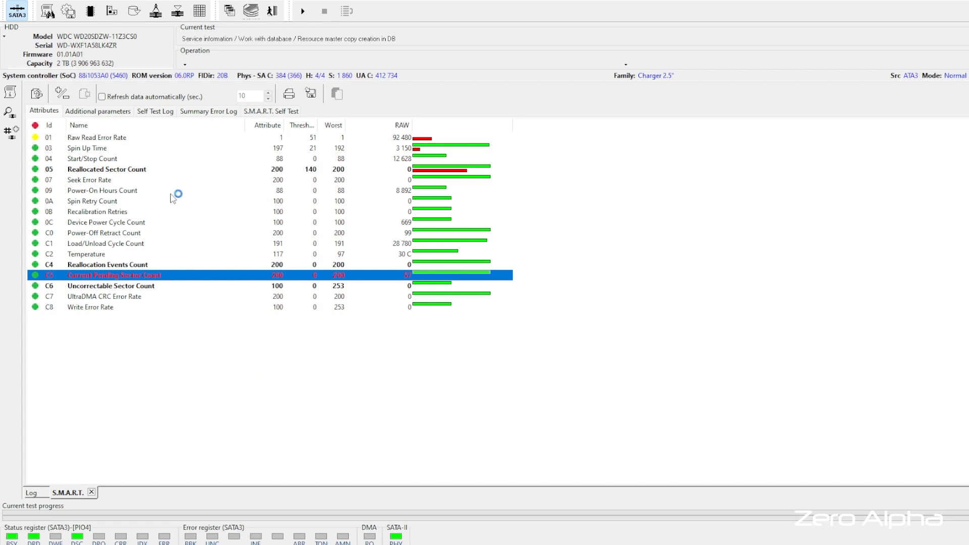
mouse_move(114, 395)
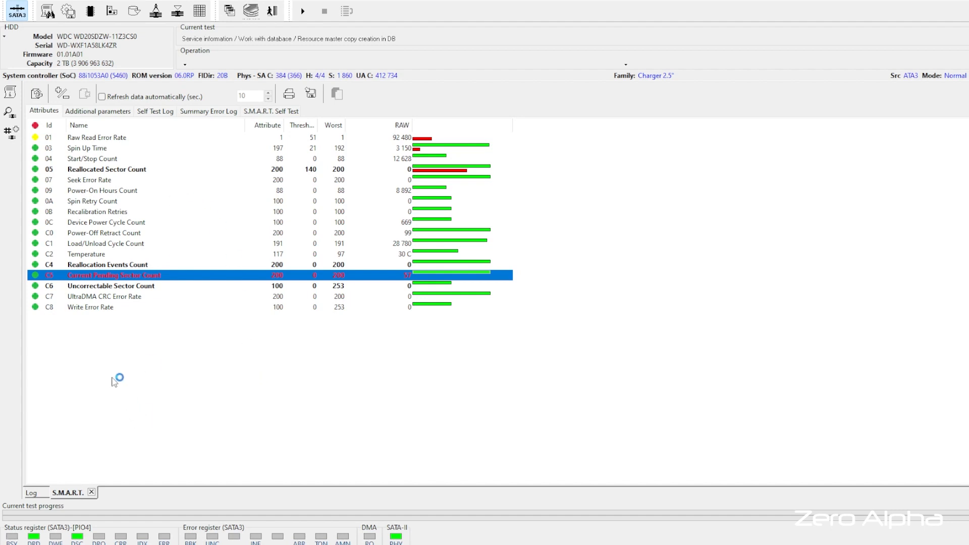
mouse_move(95, 396)
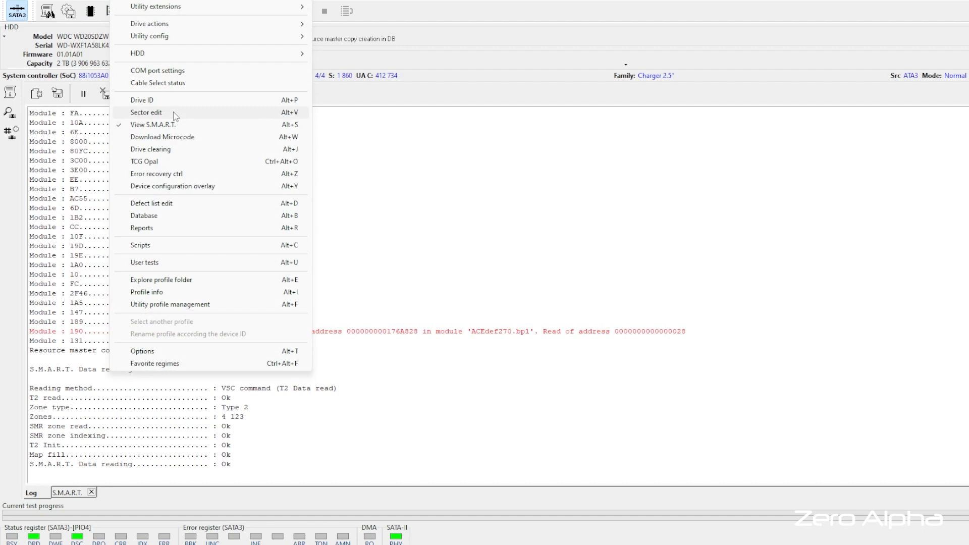
Open LBA 2048 in Sector edit.
left_click(146, 112)
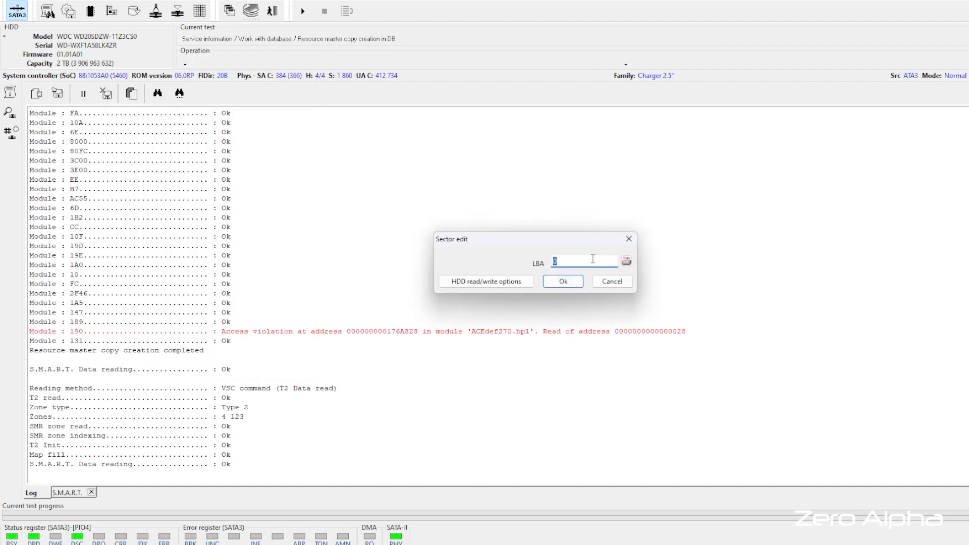
type("2048")
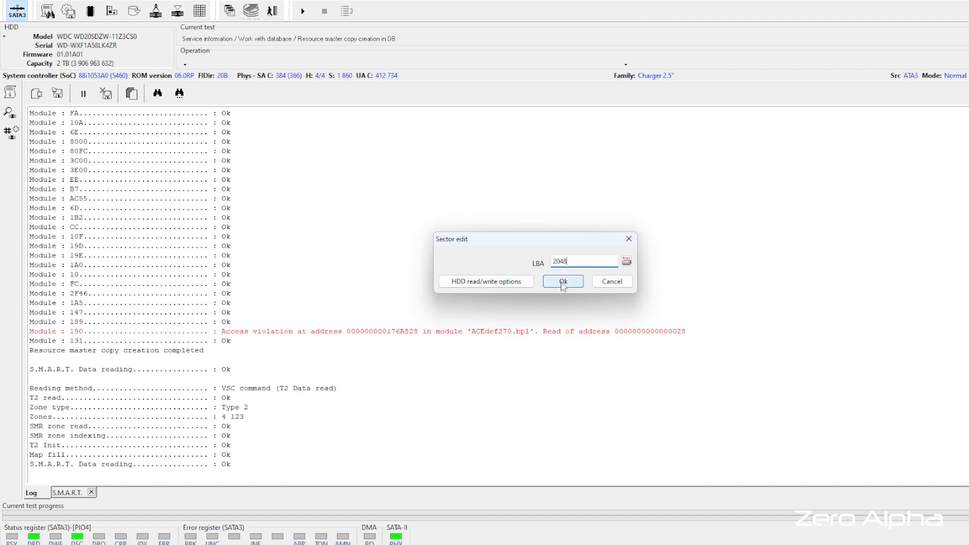
left_click(562, 281)
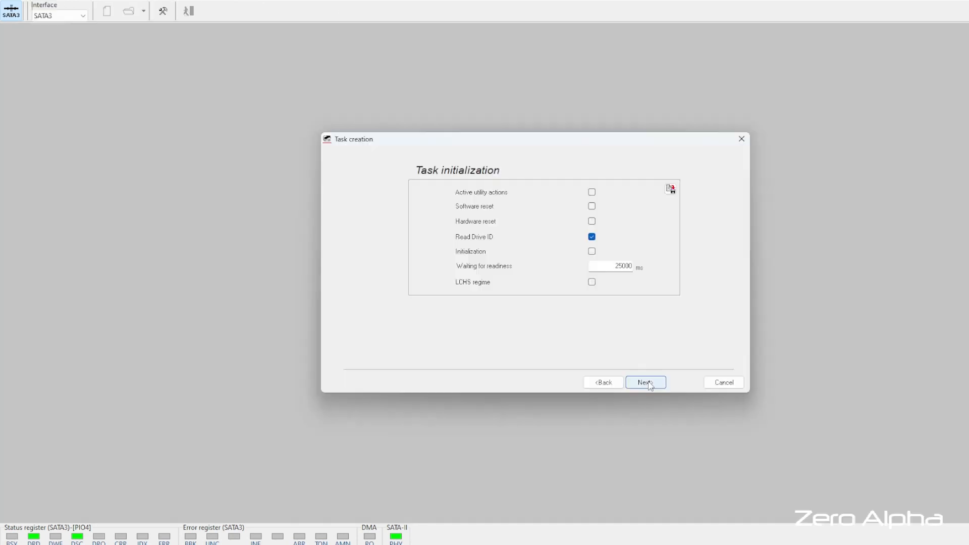
Set up the task with a File Image destination and physical sector size.
left_click(646, 382)
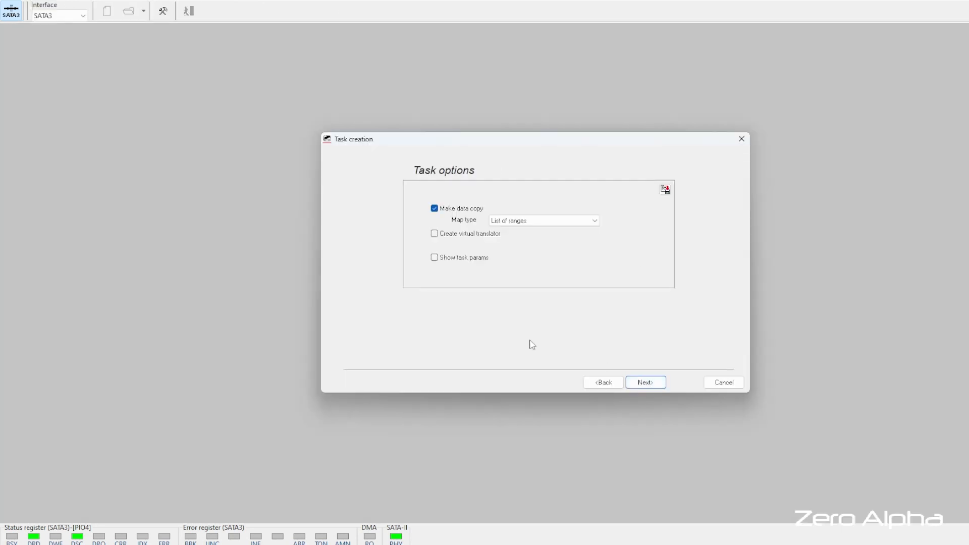
left_click(645, 382)
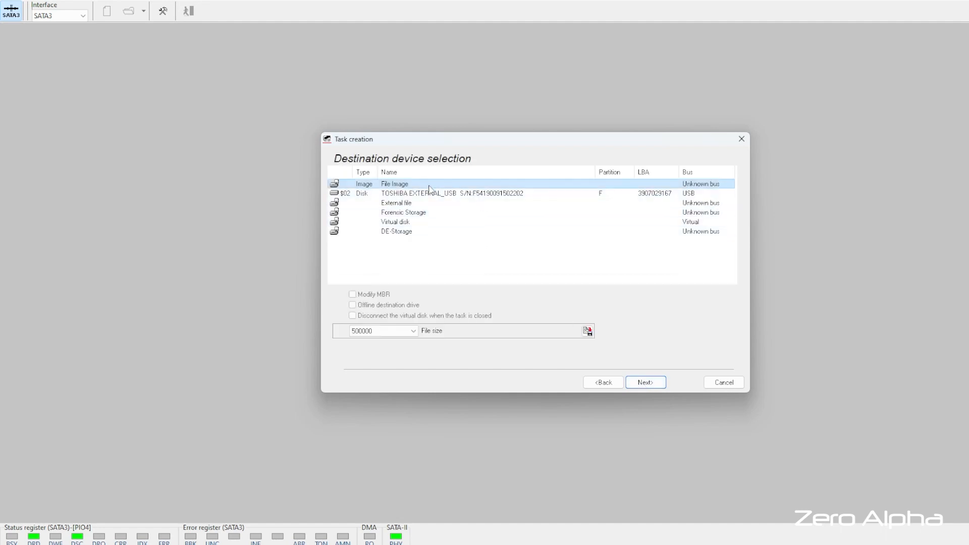
left_click(645, 382)
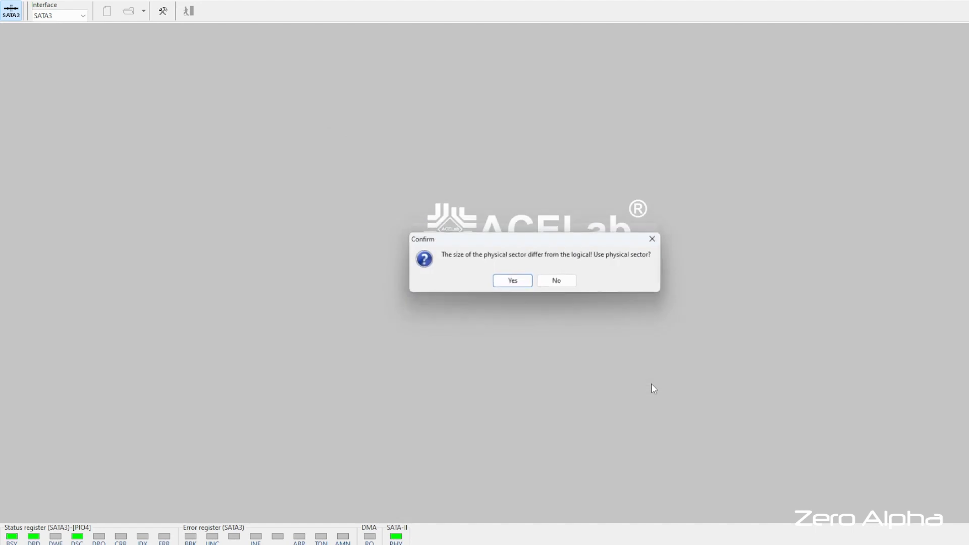
left_click(512, 280)
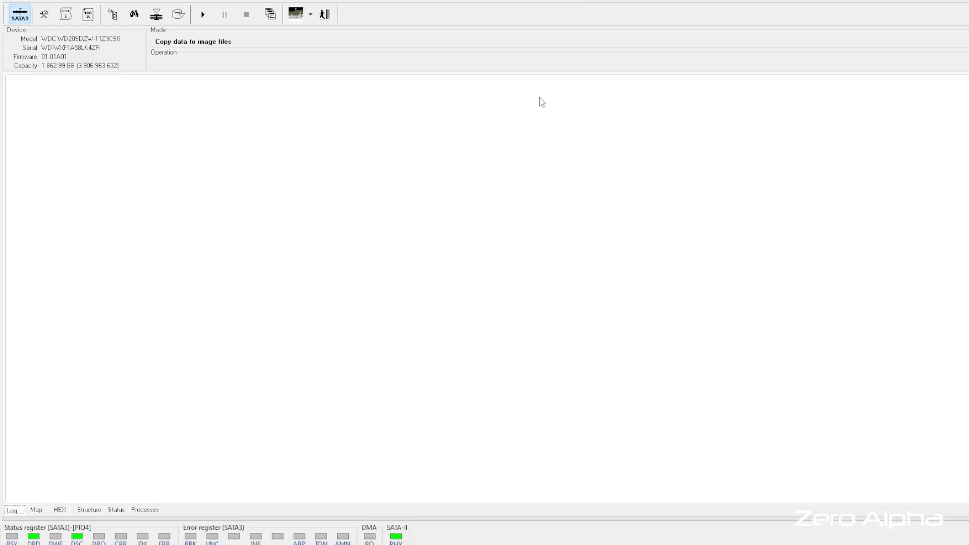
mouse_move(113, 14)
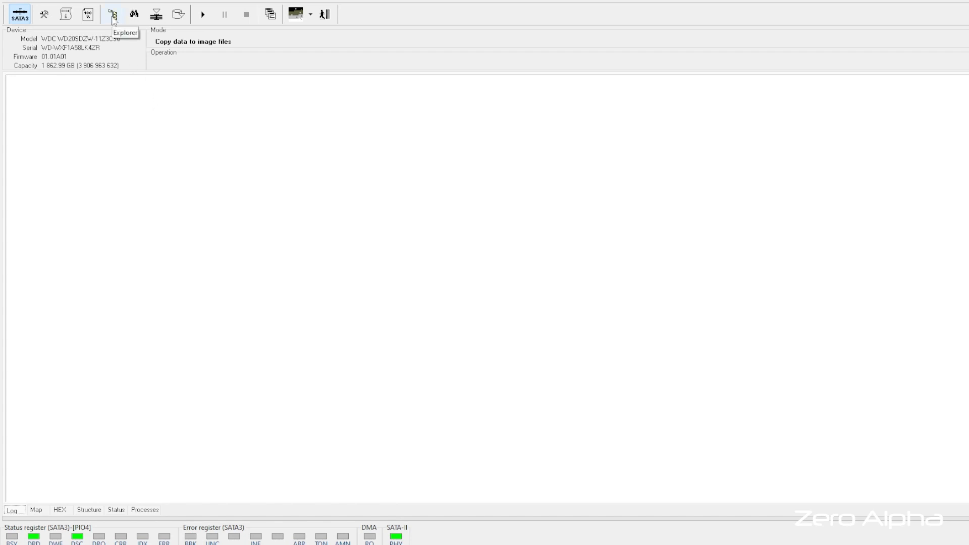
Accept the full LBA range and confirm reading the drive's translator data.
left_click(113, 14)
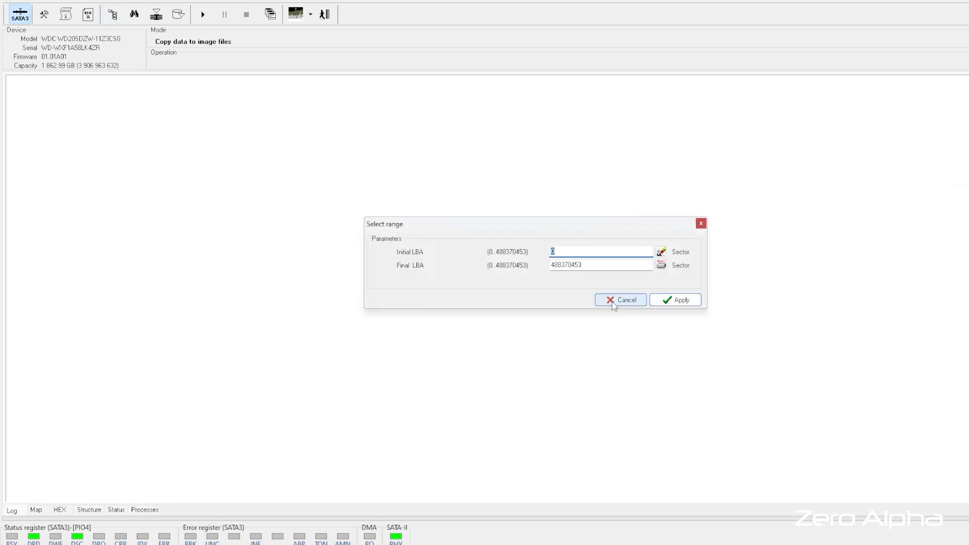
left_click(681, 300)
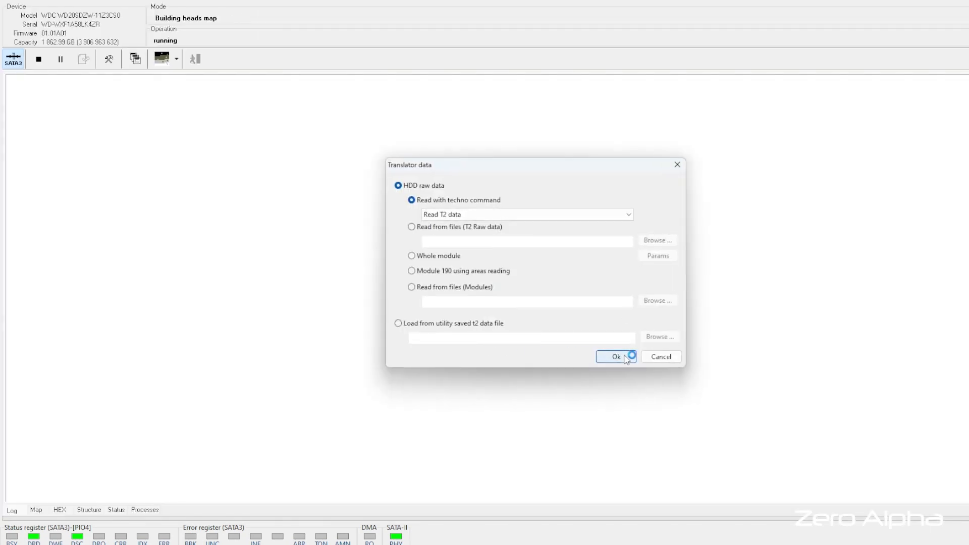
left_click(616, 357)
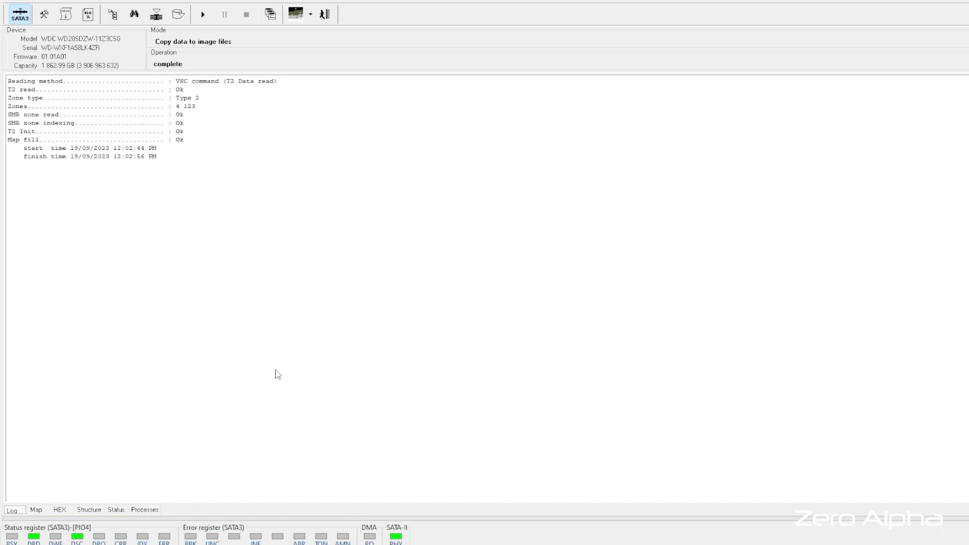
mouse_move(275, 67)
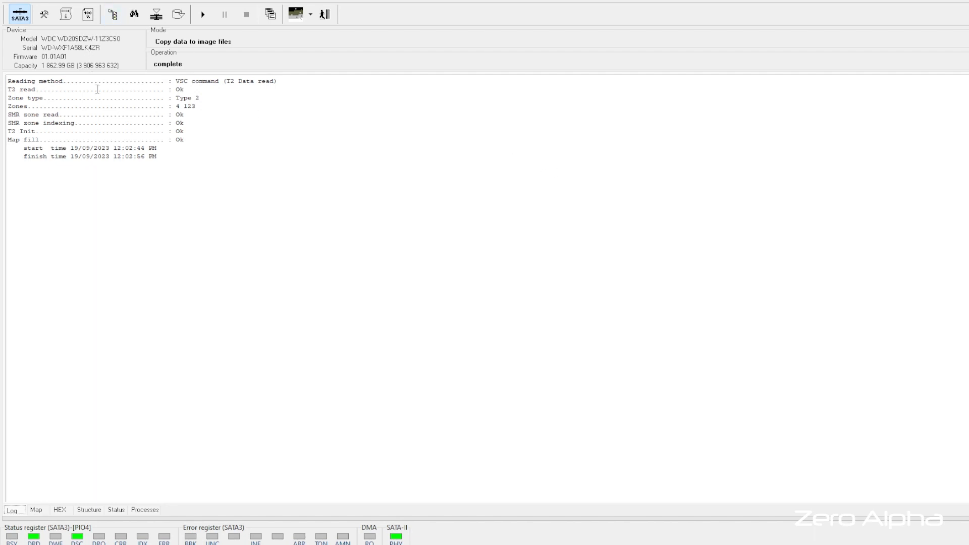
mouse_move(112, 16)
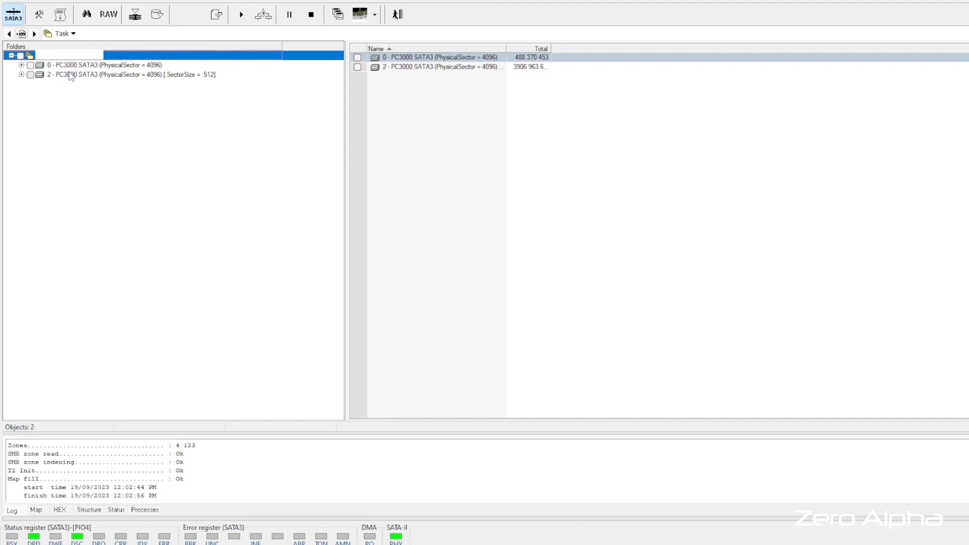
Expand Disk 2 through the Windows/Linux Data partition and NTFS - My Passport to Root.
left_click(66, 74)
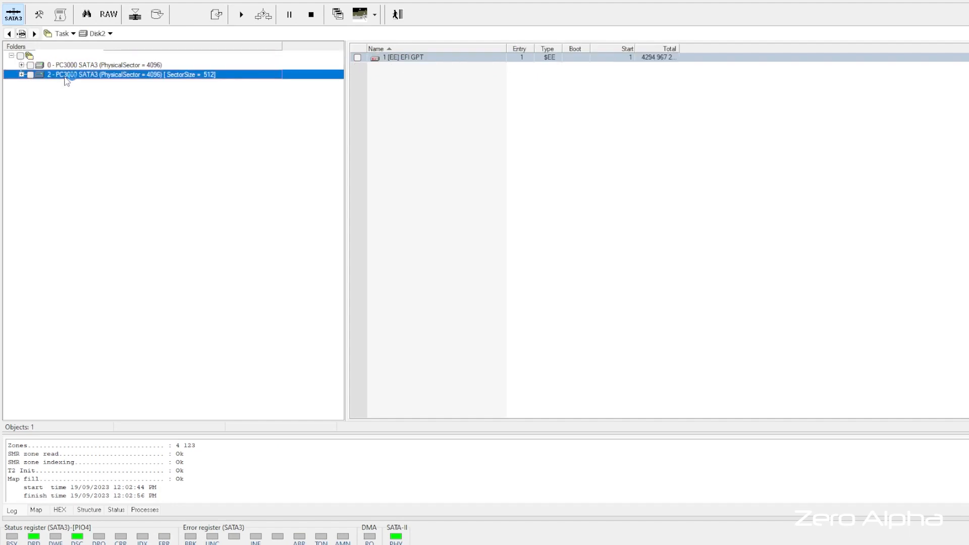
left_click(36, 510)
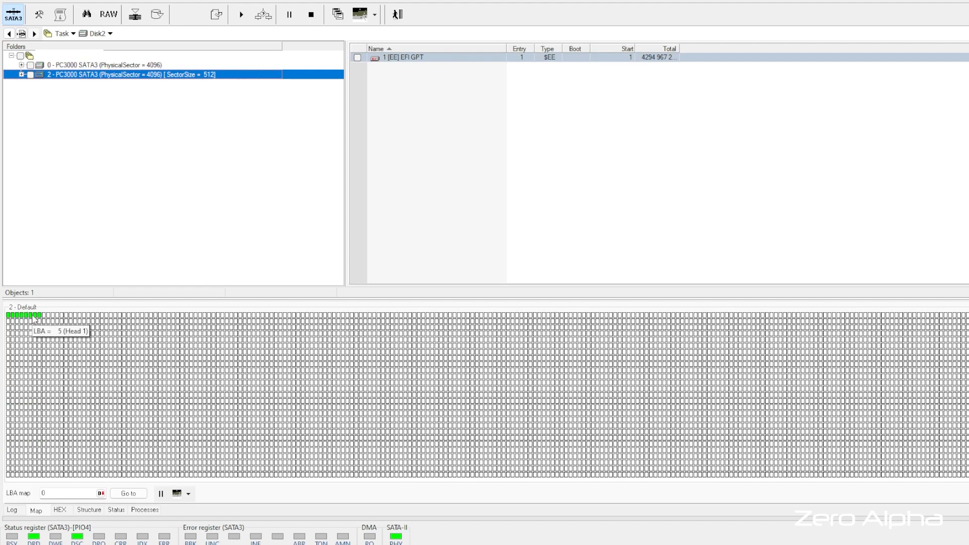
mouse_move(143, 362)
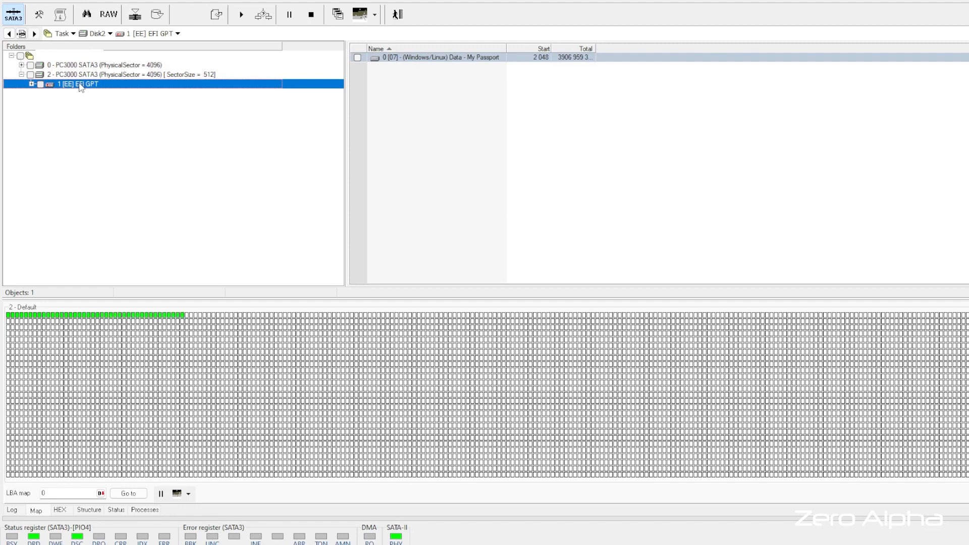
left_click(29, 81)
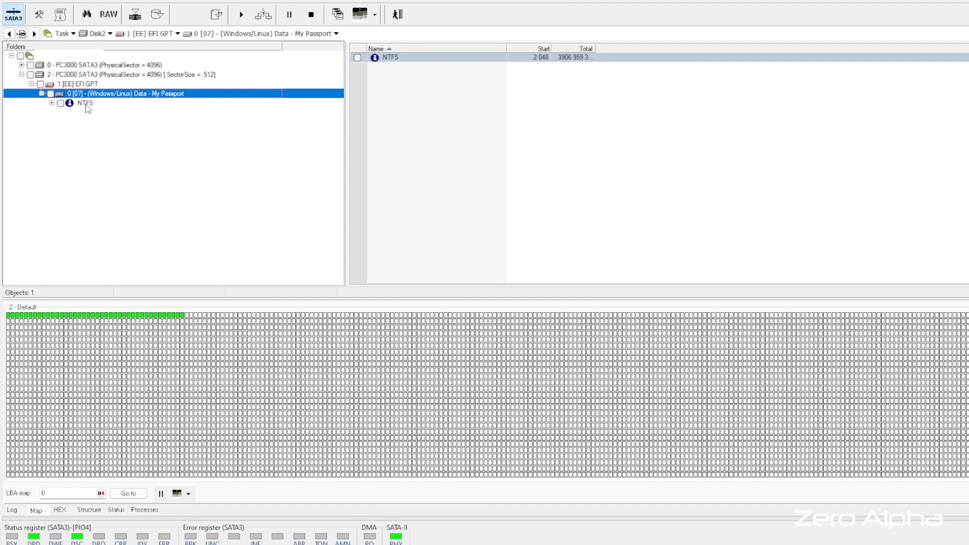
left_click(85, 103)
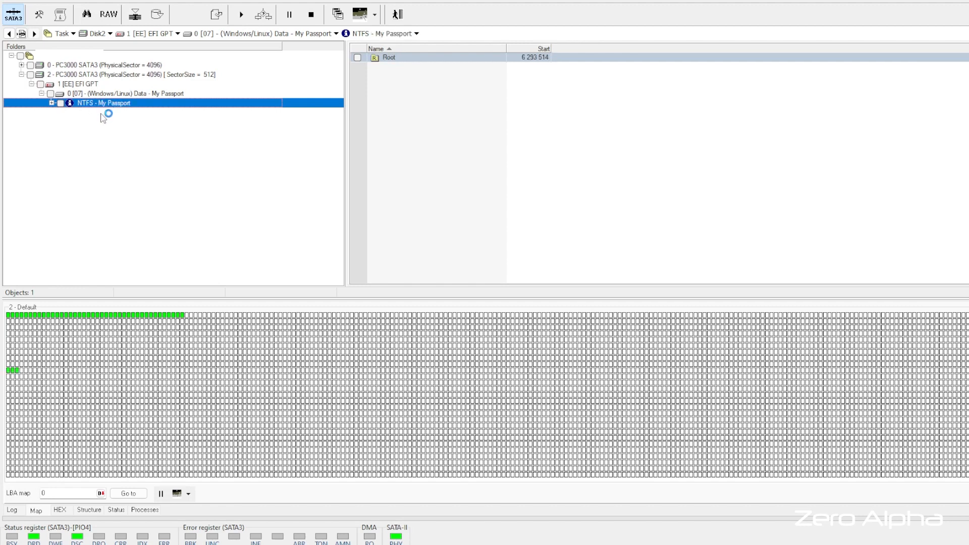
left_click(49, 106)
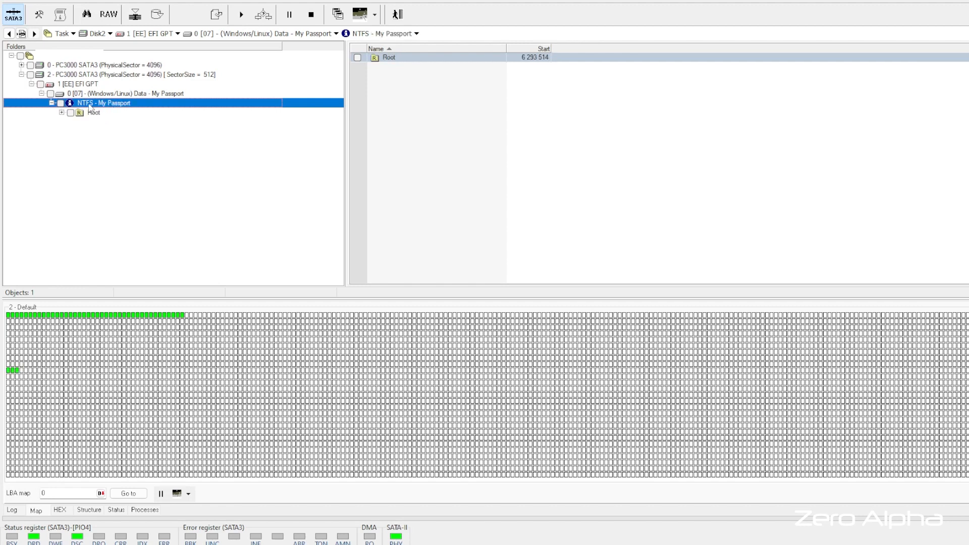
Run Data analysis > Scan MFT on NTFS - My Passport and watch the Map tab.
right_click(95, 103)
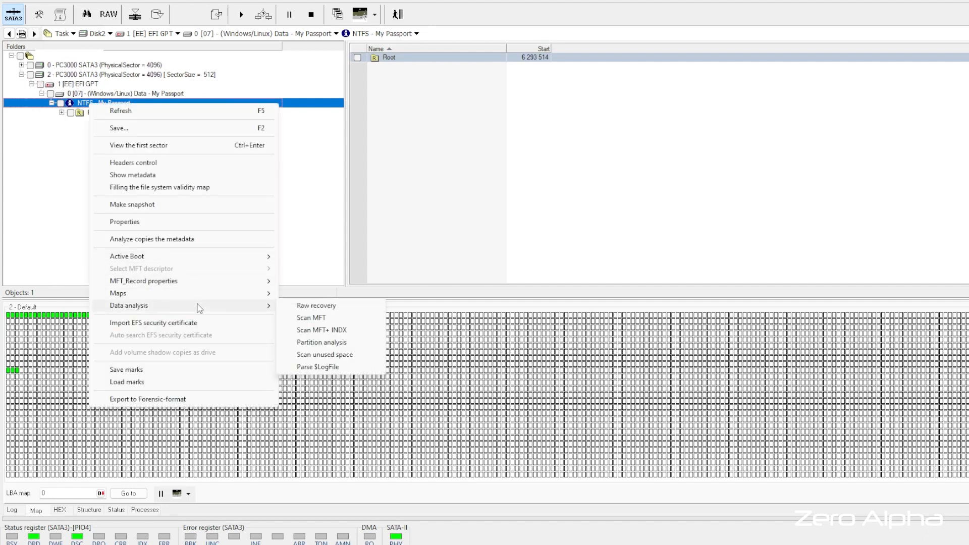
left_click(311, 317)
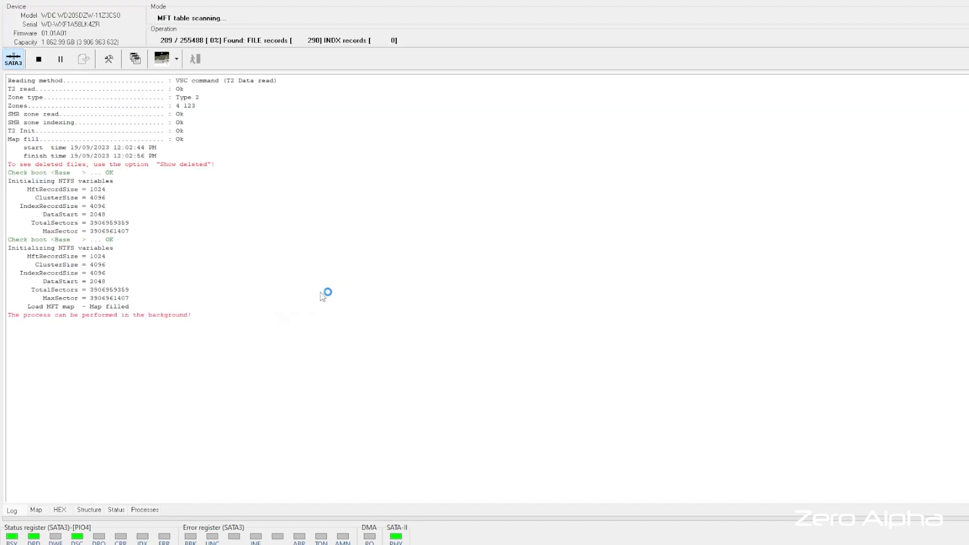
mouse_move(170, 431)
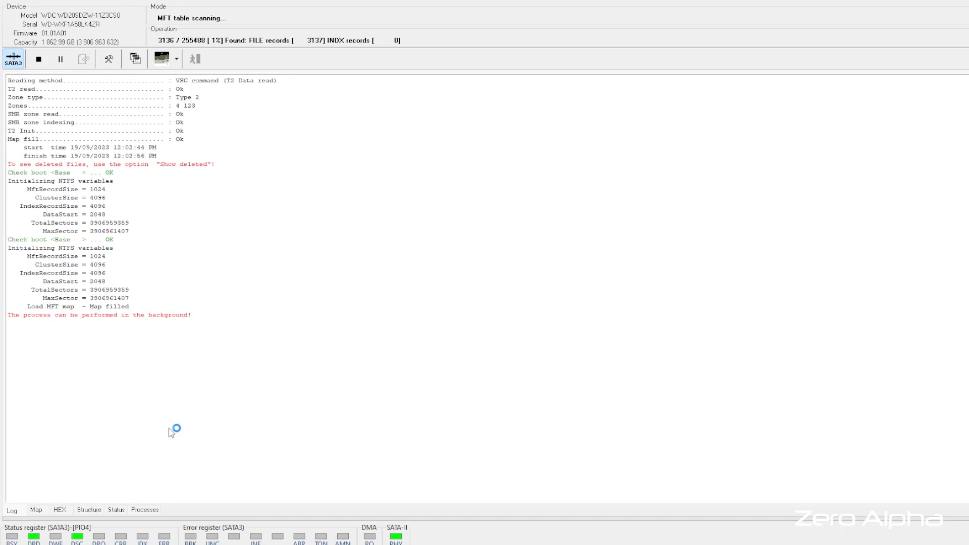
left_click(36, 510)
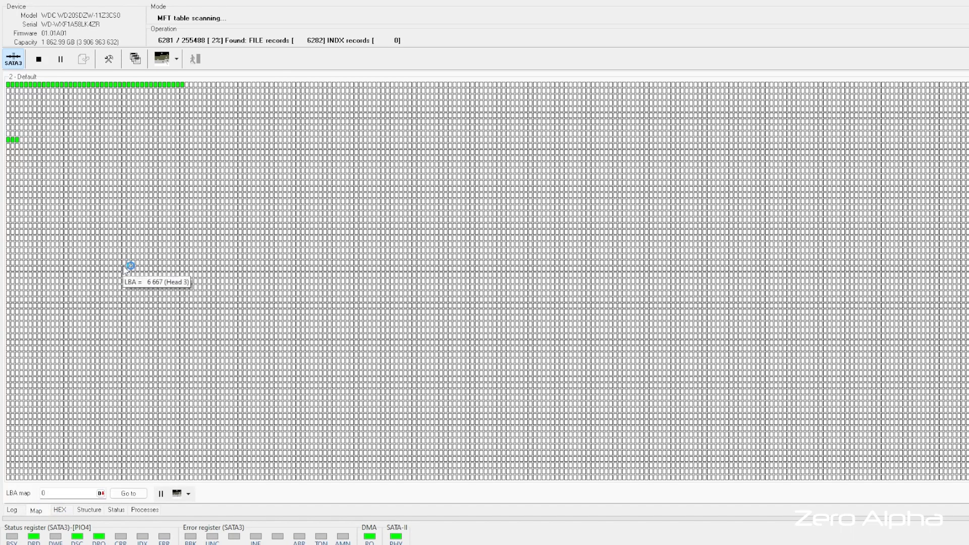
mouse_move(207, 315)
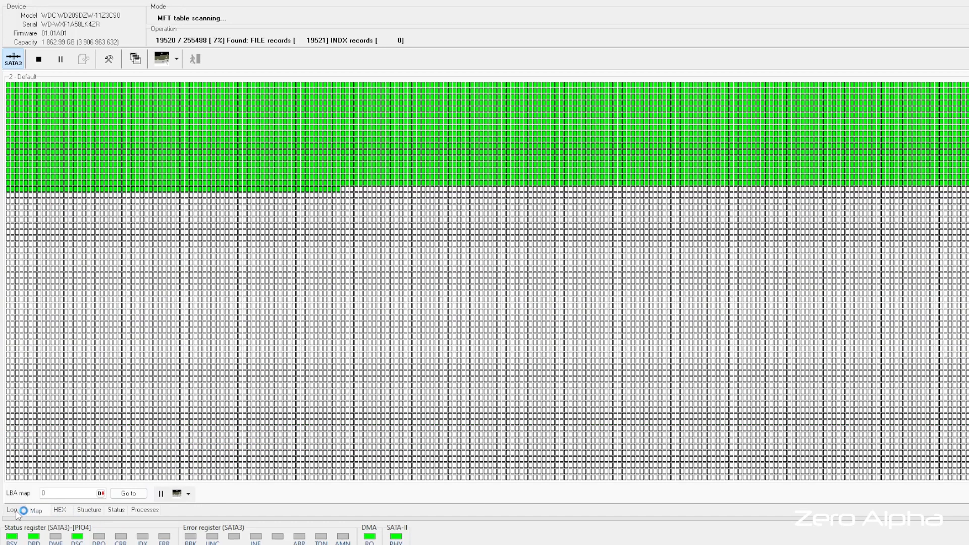
left_click(9, 510)
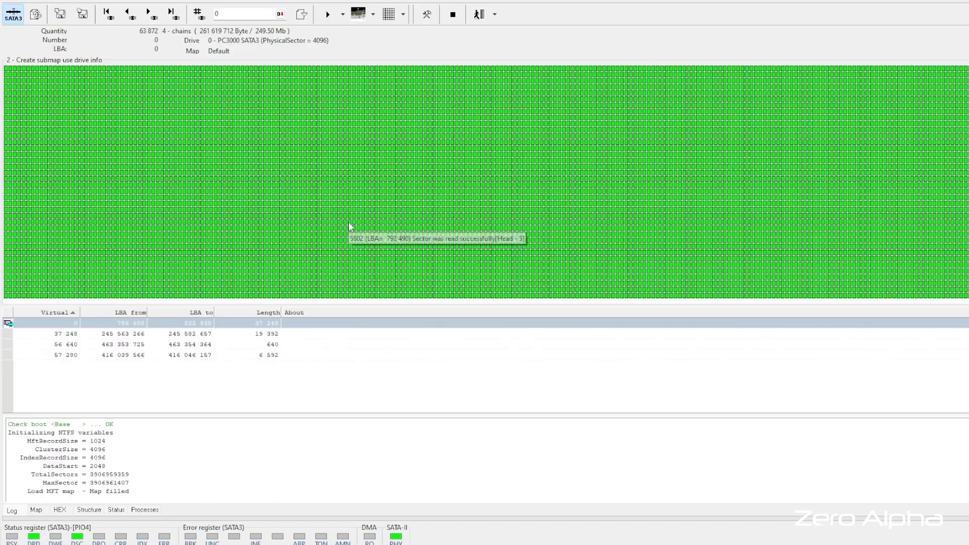
mouse_move(888, 170)
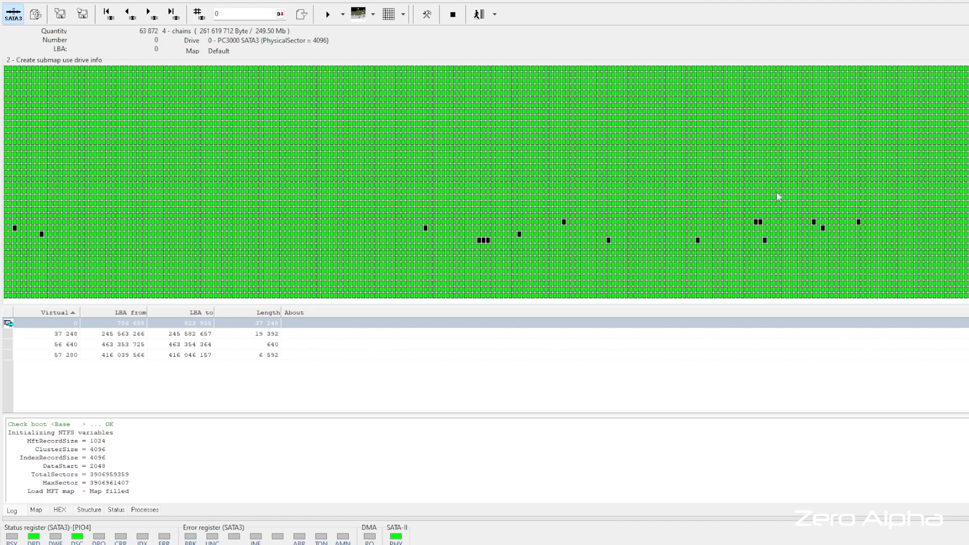
mouse_move(572, 247)
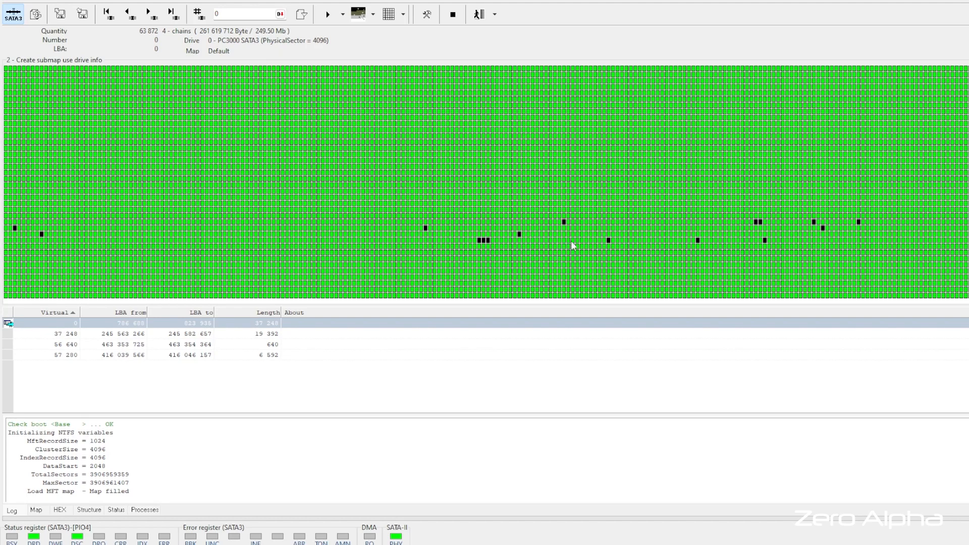